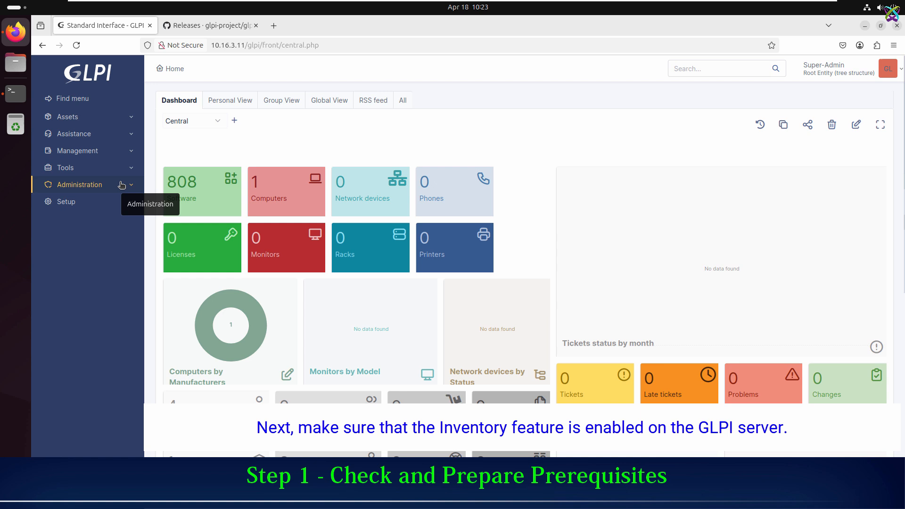
Open Administration > Inventory and confirm the Enable Inventory option is ticked
left_click(79, 184)
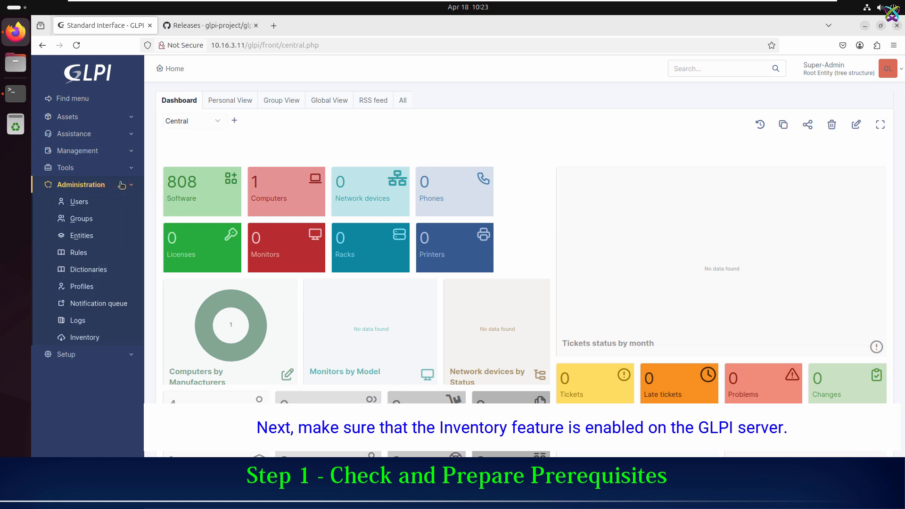
mouse_move(85, 337)
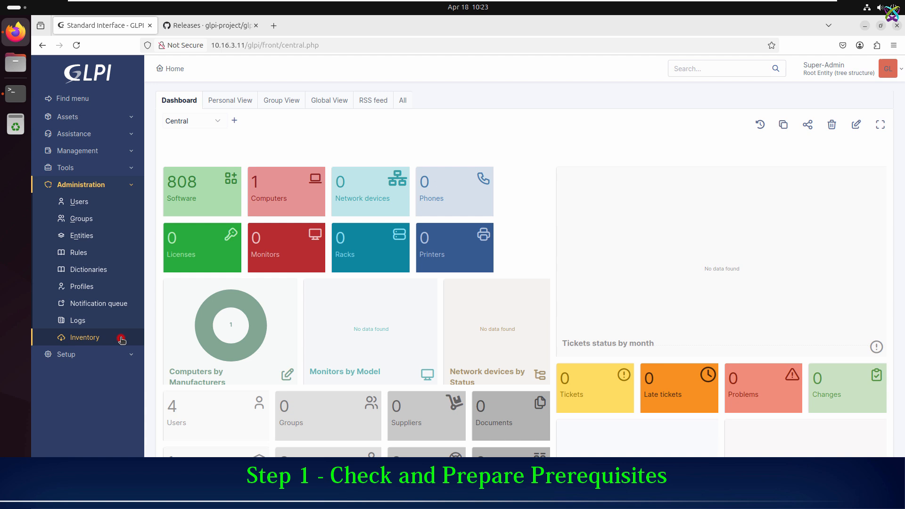
left_click(85, 338)
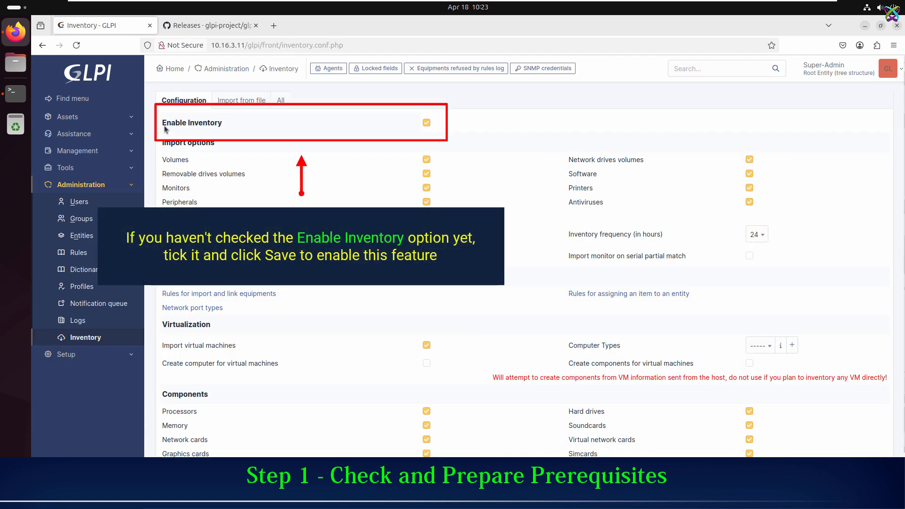
double_click(192, 123)
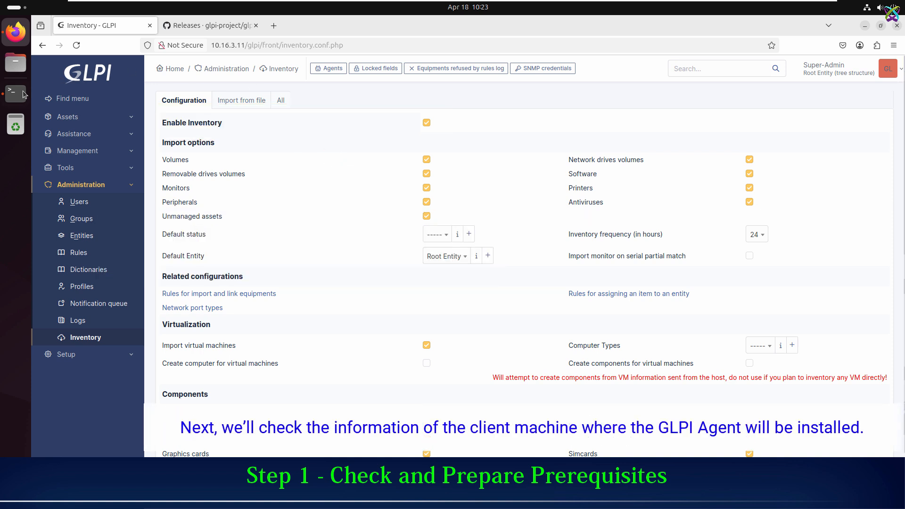
In the client Terminal, run hostname and ifconfig to show ubt24-02 and its network interfaces
left_click(15, 92)
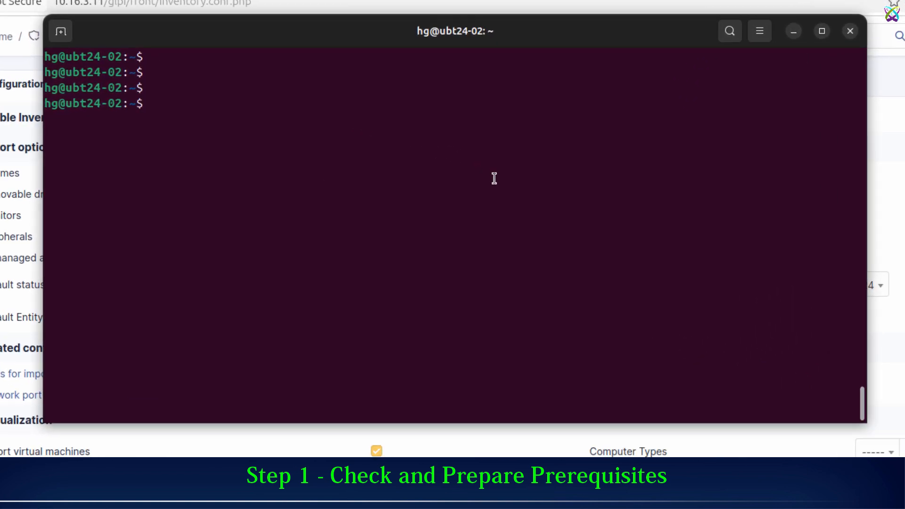
type("hostname")
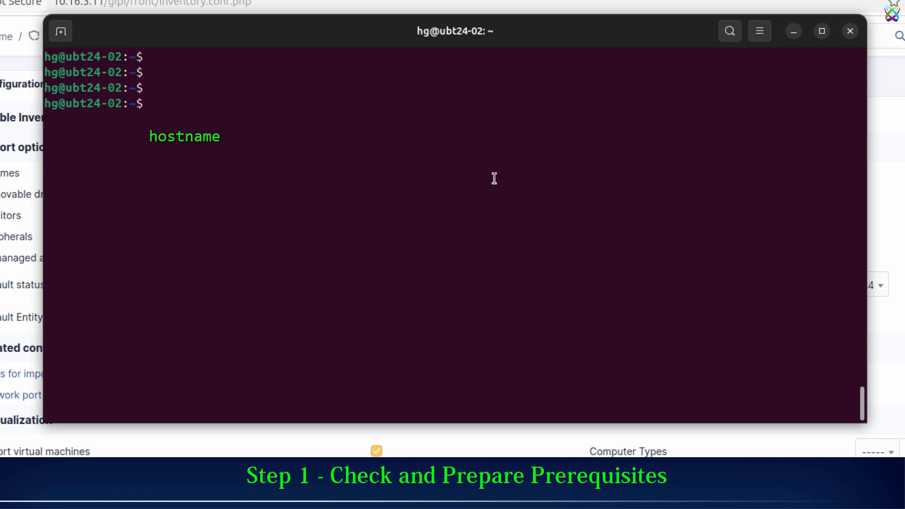
type("host")
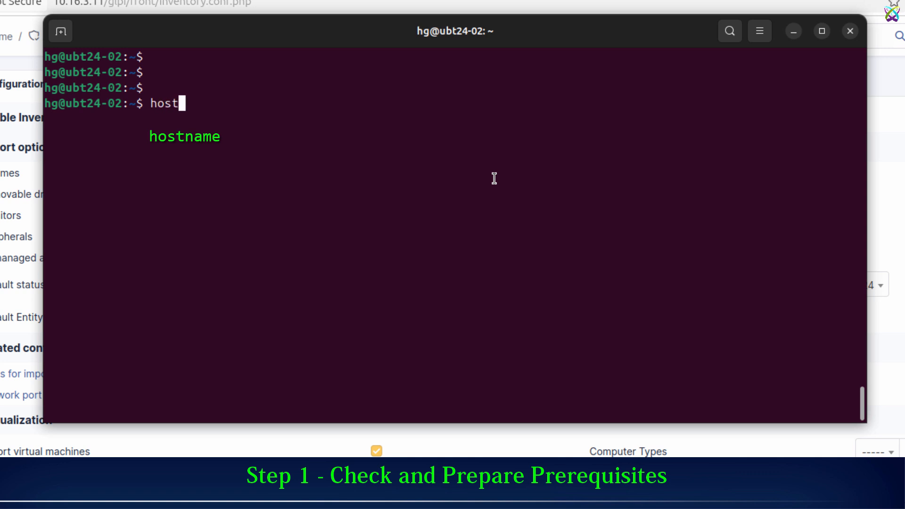
key("Return")
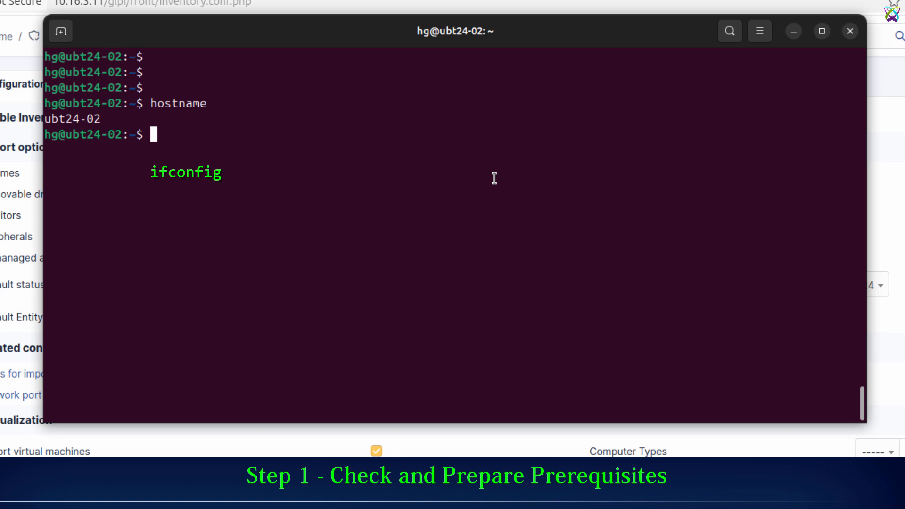
type("ifconfig")
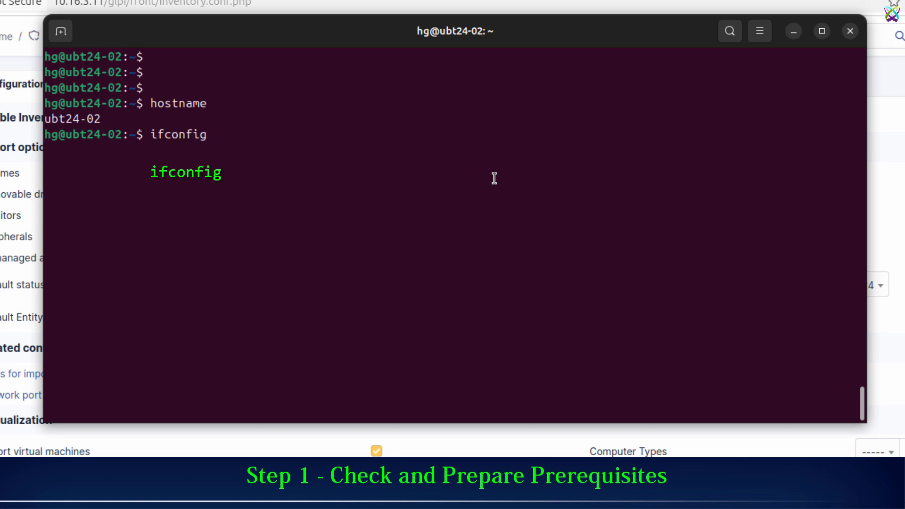
key("Return")
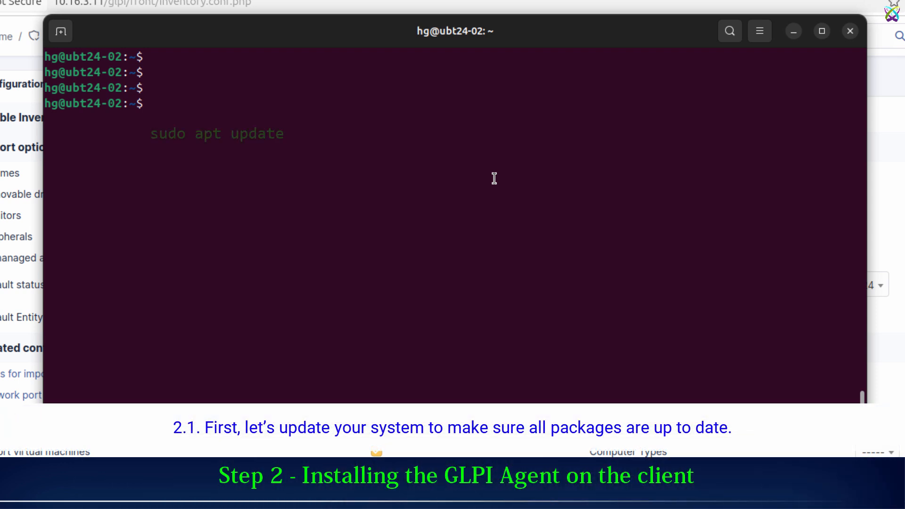
Refresh the client's package lists with sudo apt update
type("sudo apt")
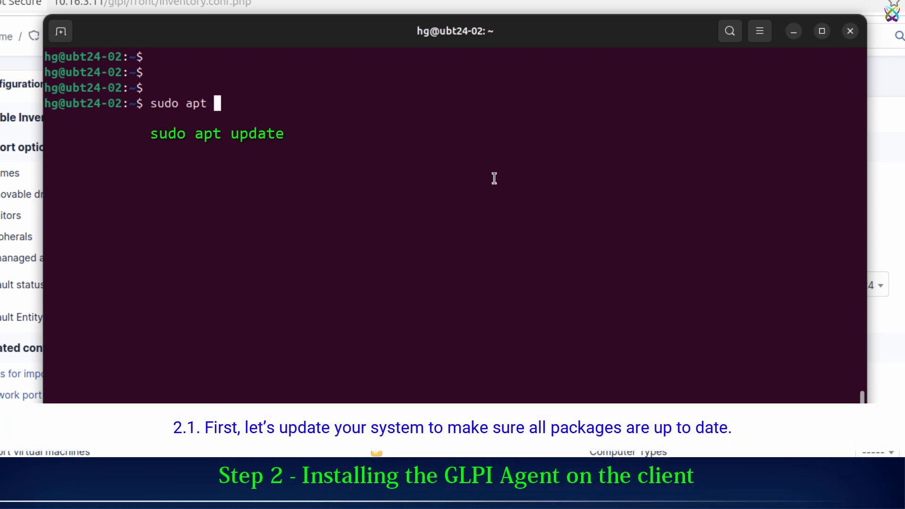
type("update")
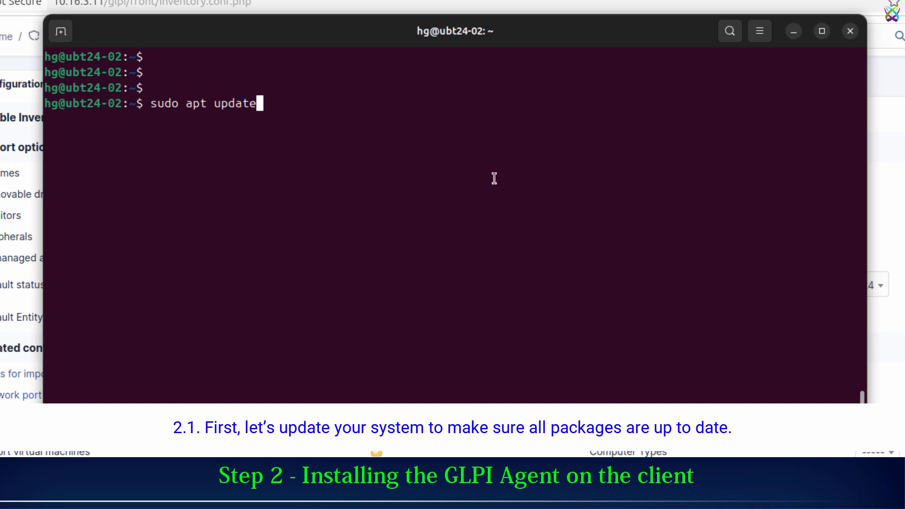
key("Return")
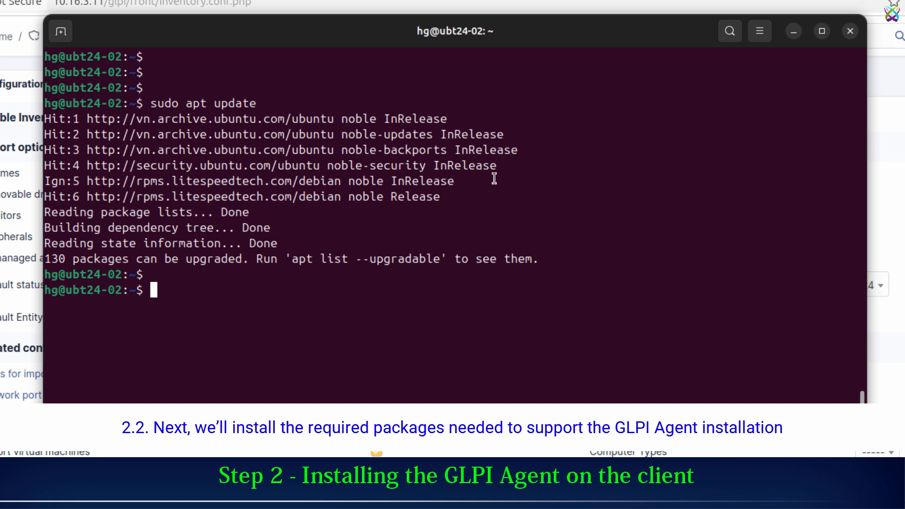
Install wget and perl with sudo apt install wget perl -y
type("sudo a")
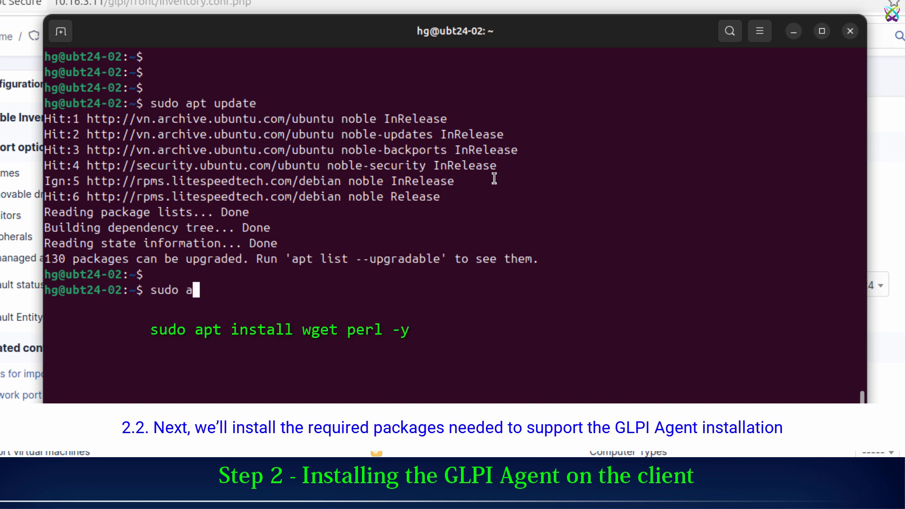
type("pt install wget")
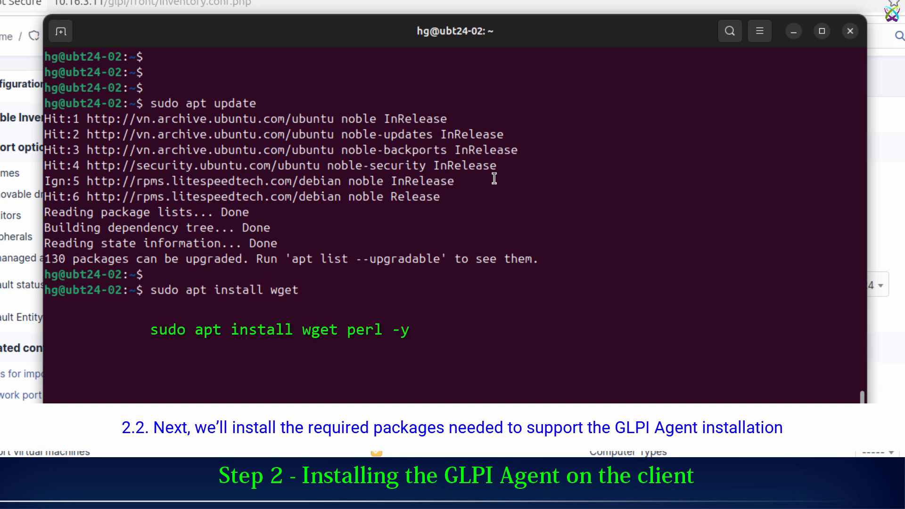
type("perl -y")
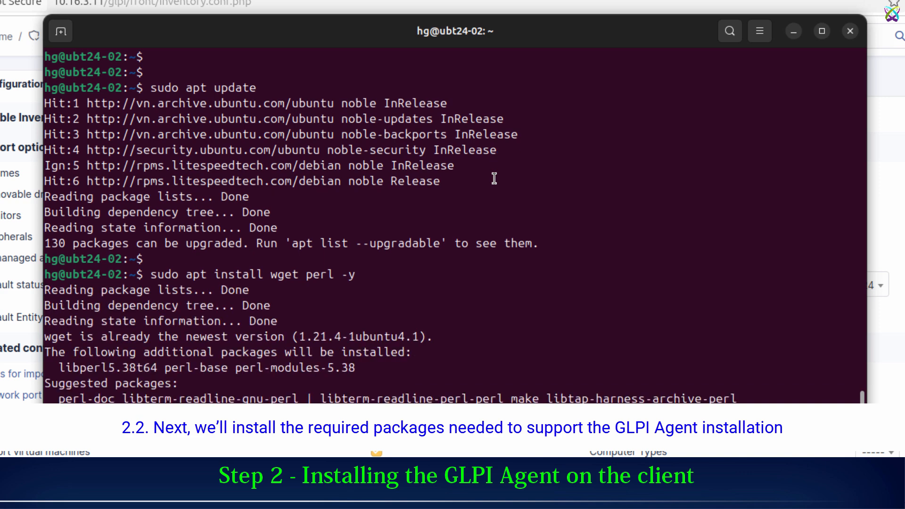
scroll("down", 3)
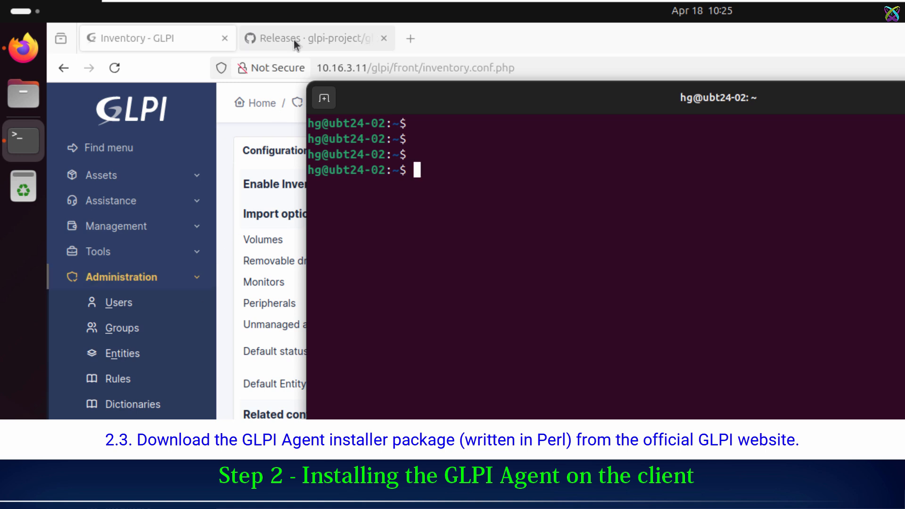
Copy the glpi-agent-1.14-linux-installer.pl download link from the v1.14 release assets
left_click(315, 38)
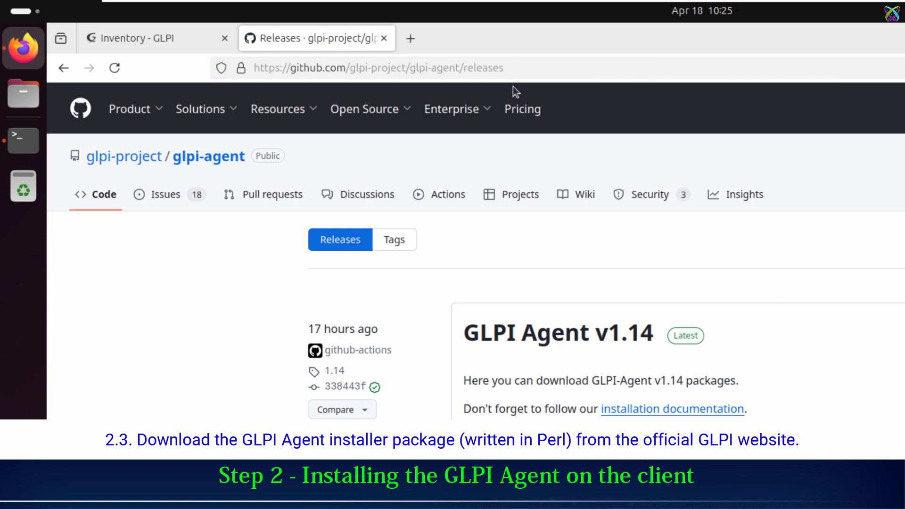
mouse_move(395, 321)
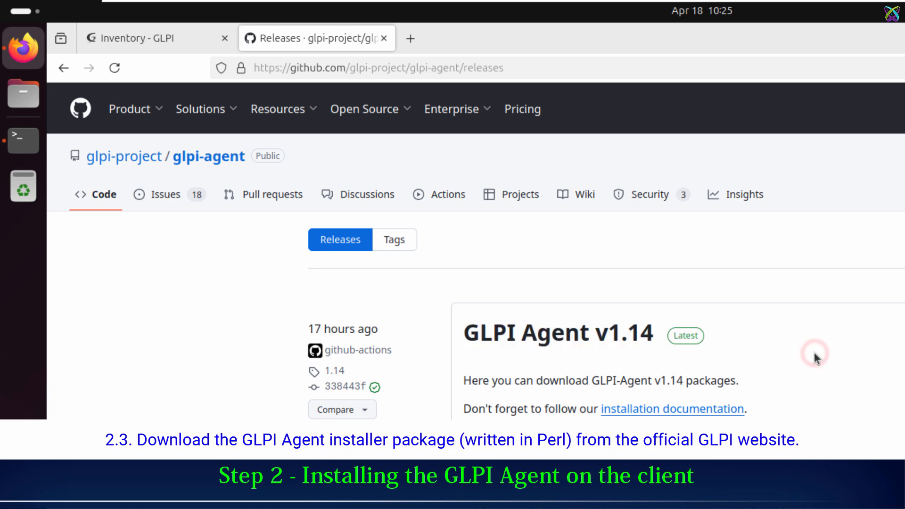
scroll("down", 3)
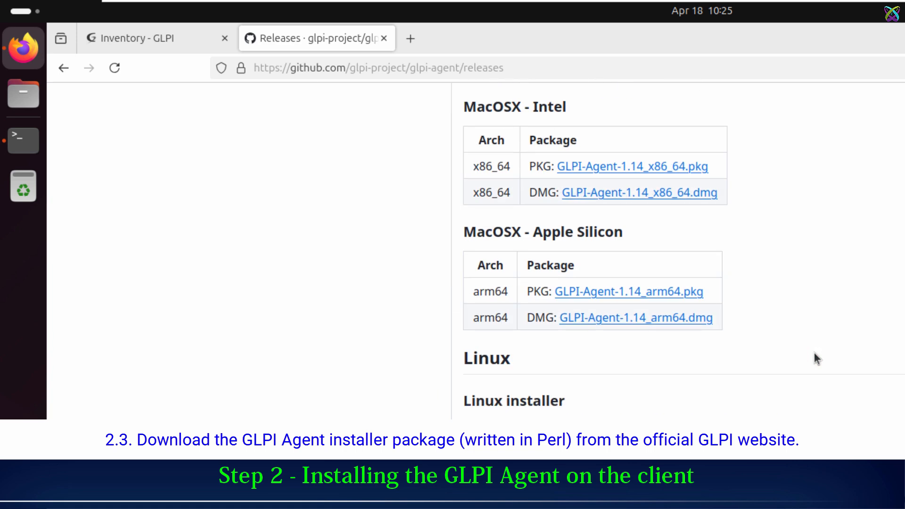
scroll("down", 3)
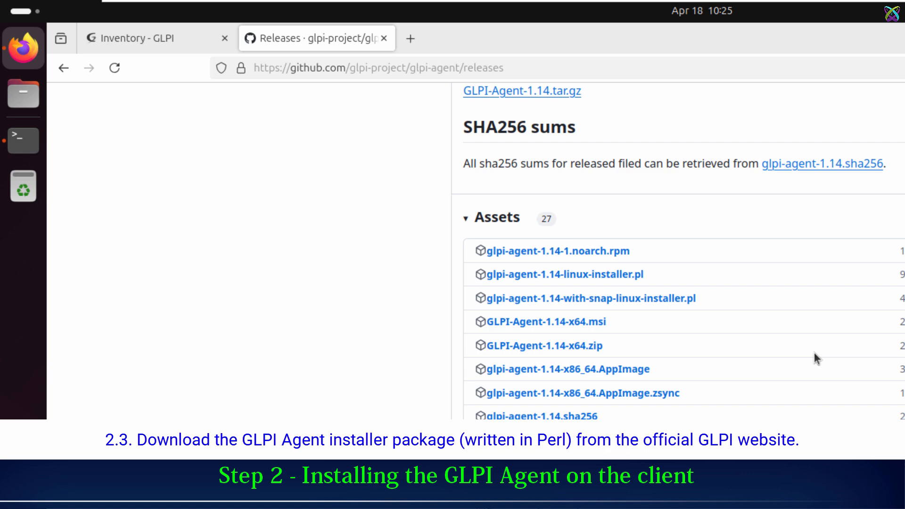
scroll("down", 3)
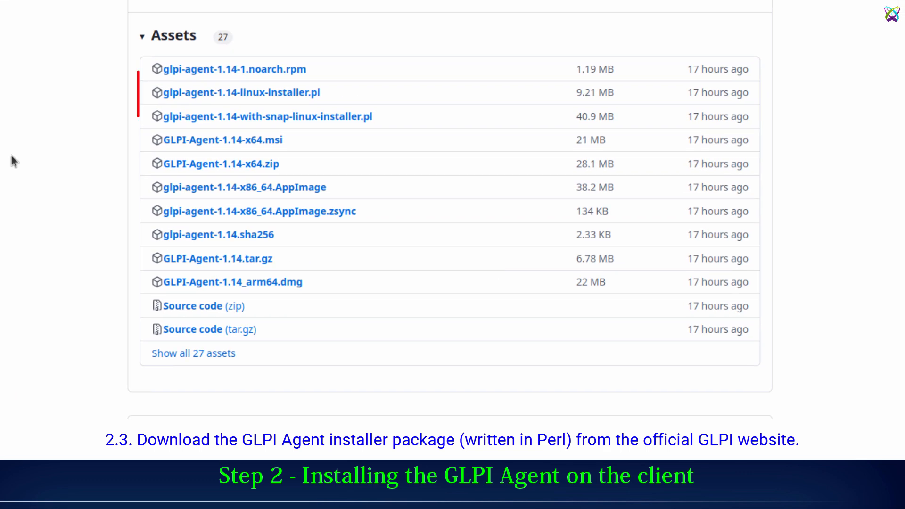
mouse_move(309, 101)
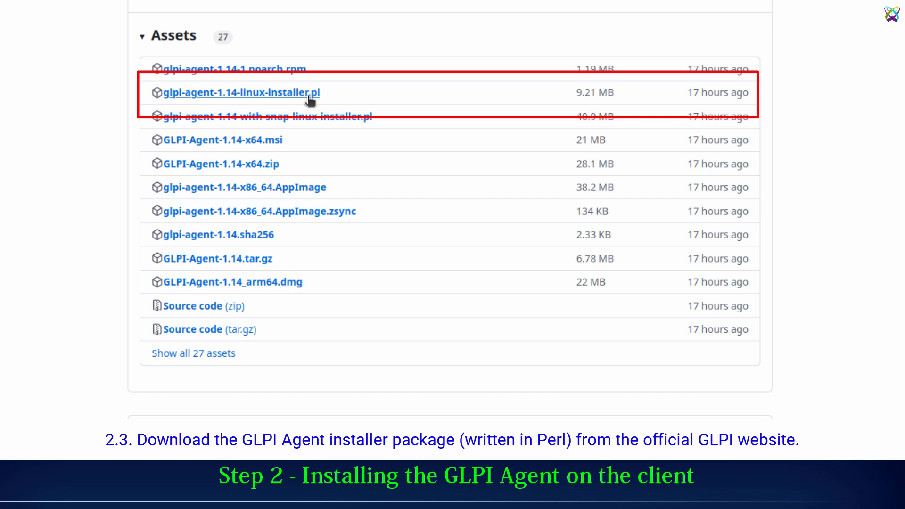
right_click(241, 92)
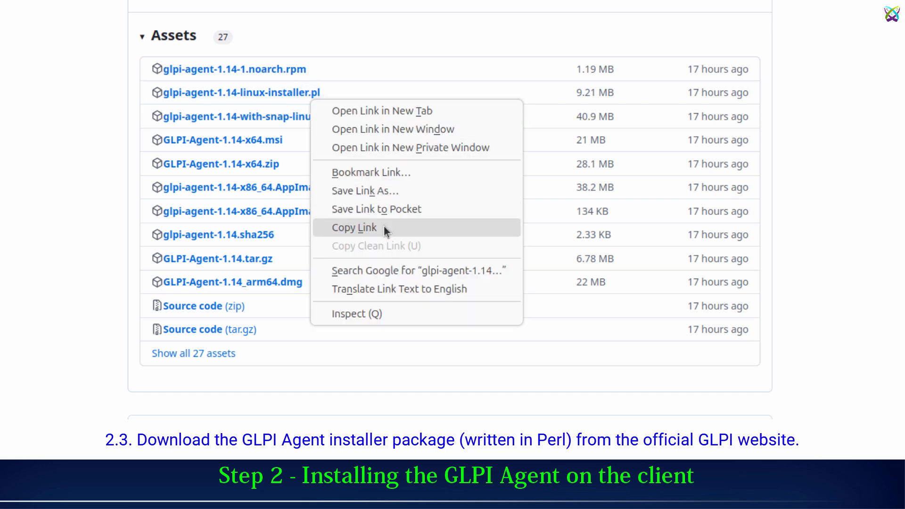
left_click(353, 227)
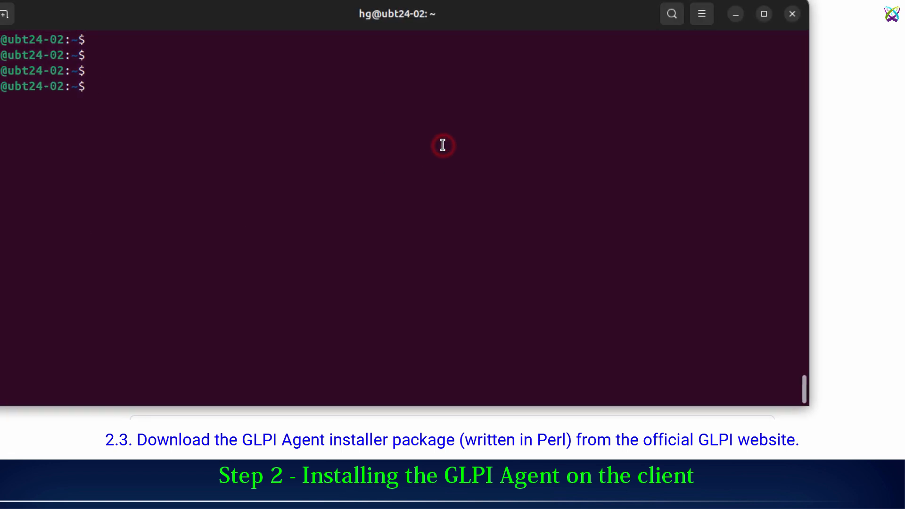
Download glpi-agent-1.14-linux-installer.pl with wget and confirm it appears in the ls listing
type("wg")
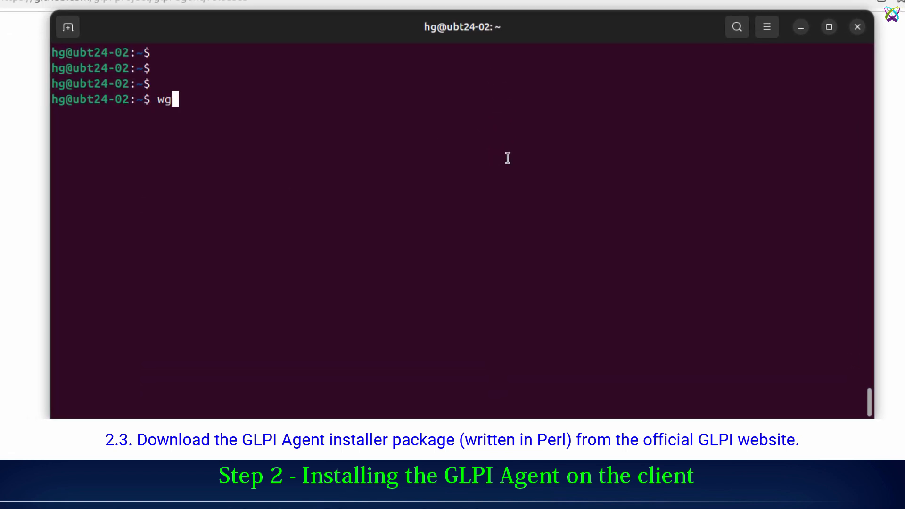
type("et")
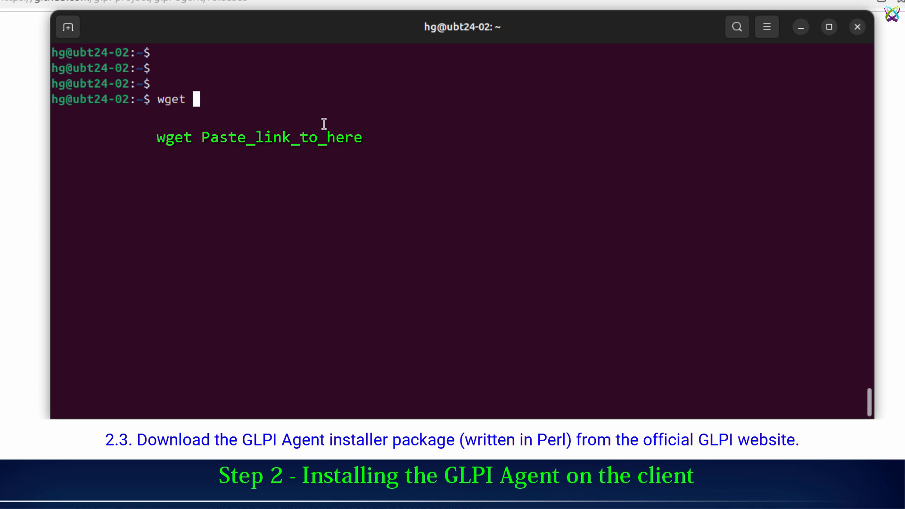
type("https://github.com/glpi-project/glpi-agent/releases/download/1.14/glpi-agent-1.14-linux-installer.pl")
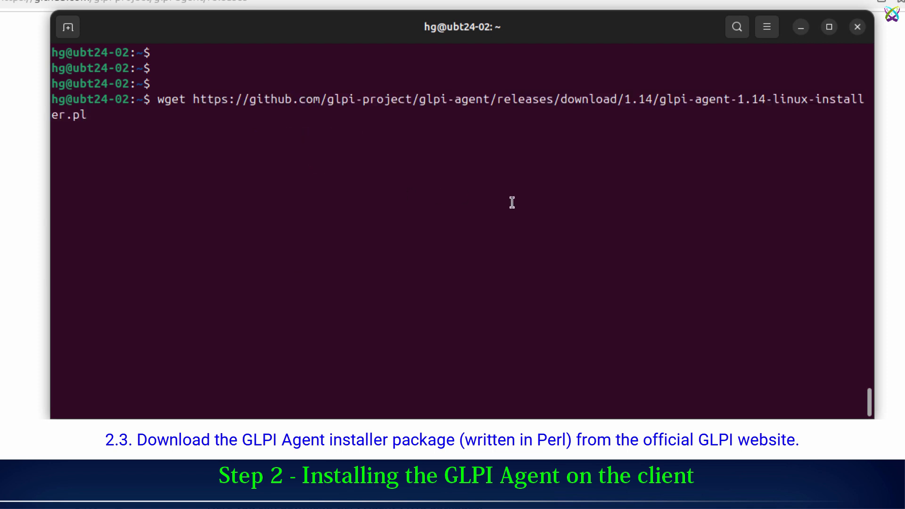
key("Return")
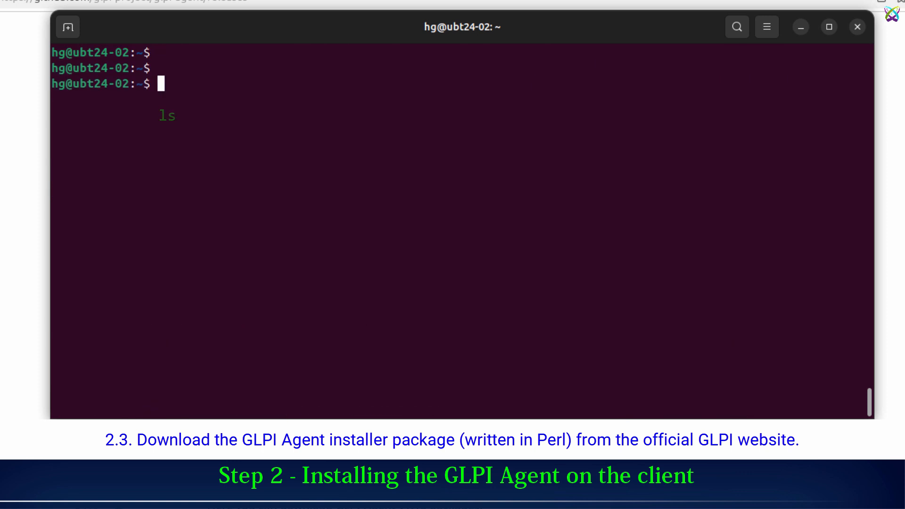
type("ls")
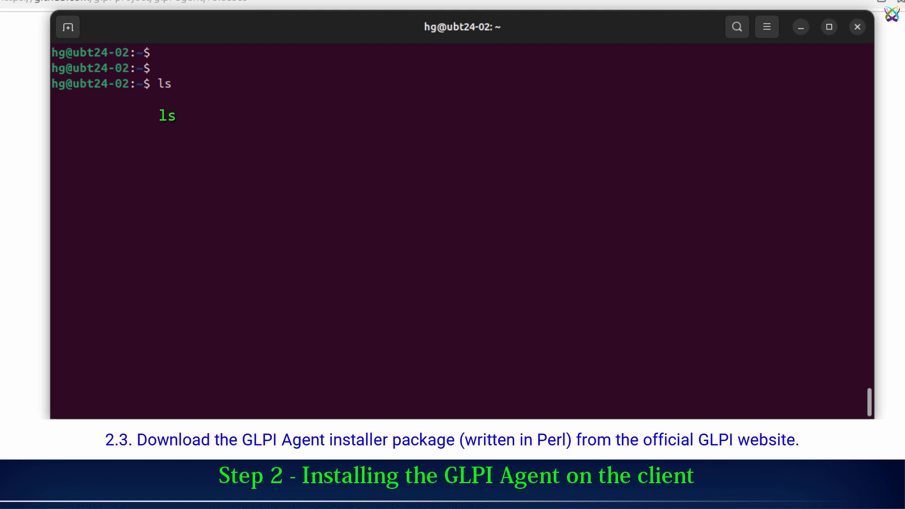
key("Return")
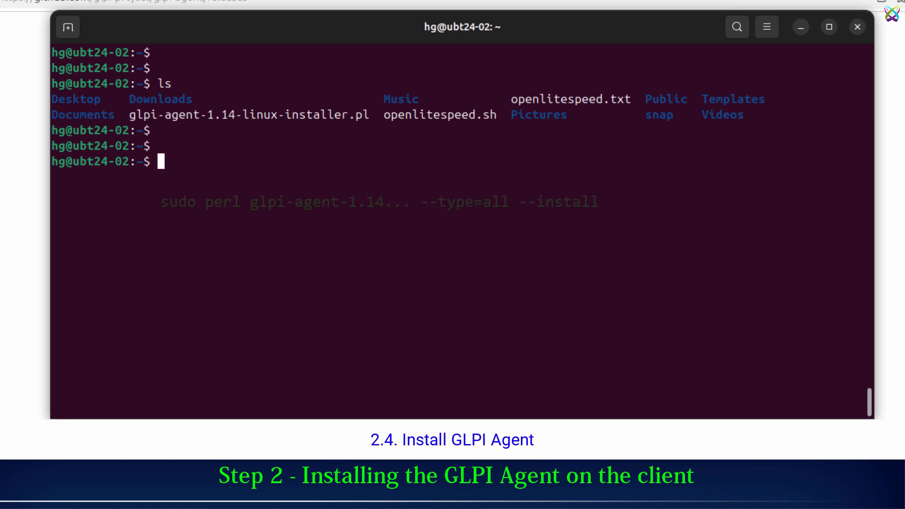
Run sudo perl glpi-agent-1.14-linux-installer.pl --type=all --install
type("sudo perl glpi-agent-1.14-linux-installer.pl --typ")
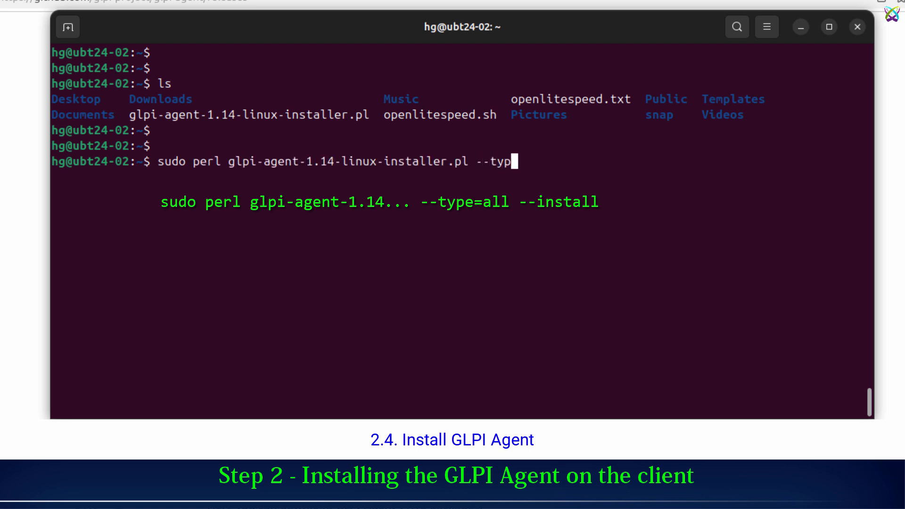
type("e=all")
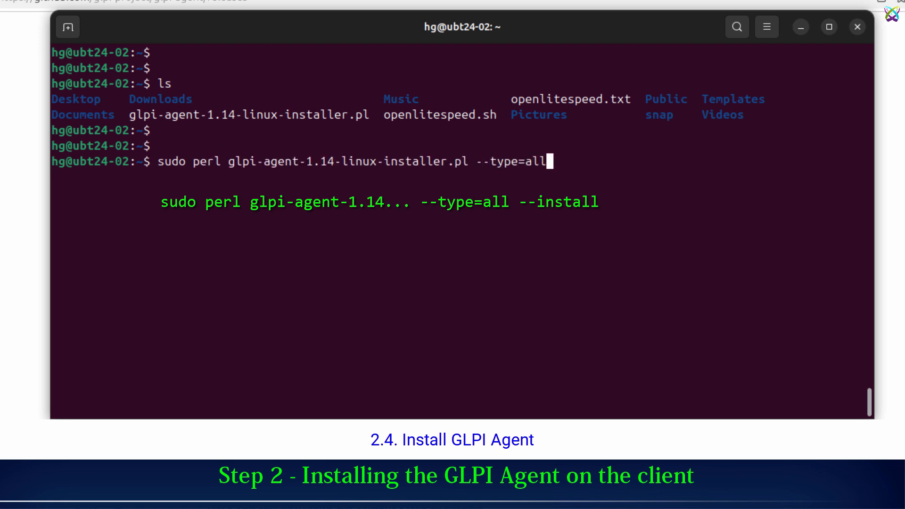
type("--install")
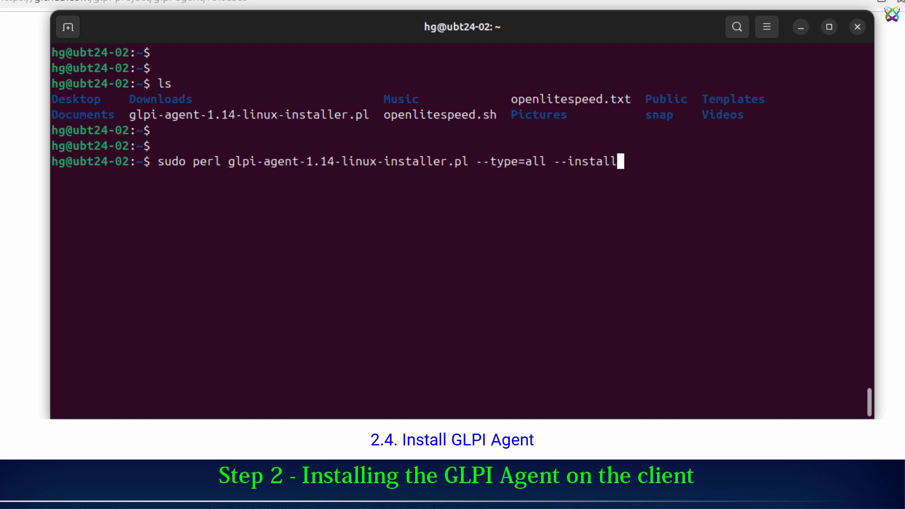
key("Return")
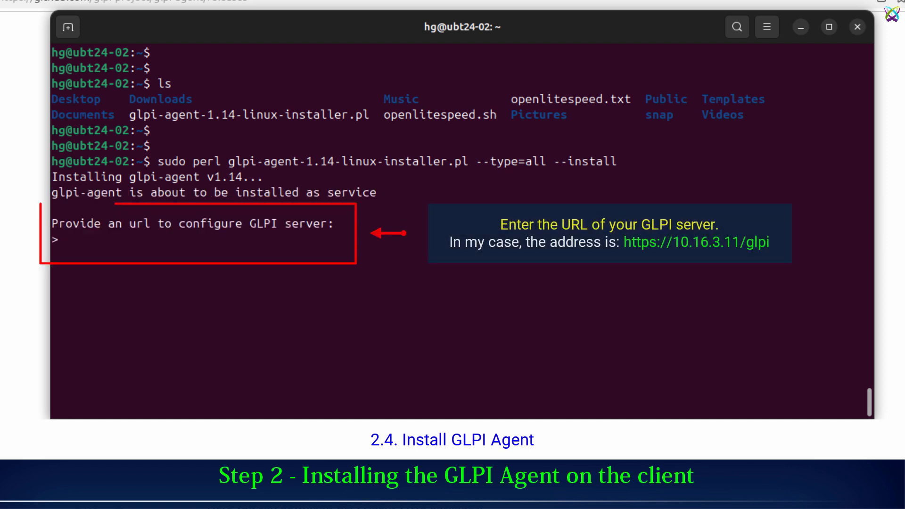
type("http://10")
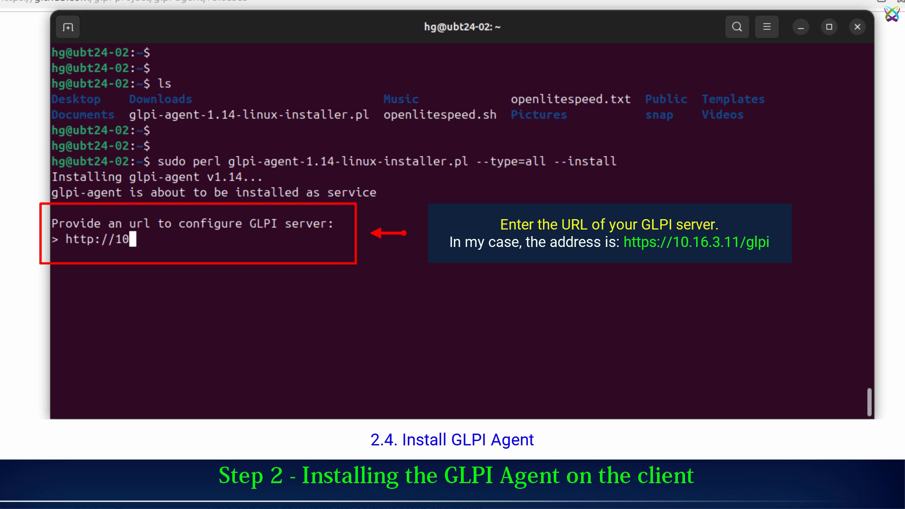
type(".16.3.11/")
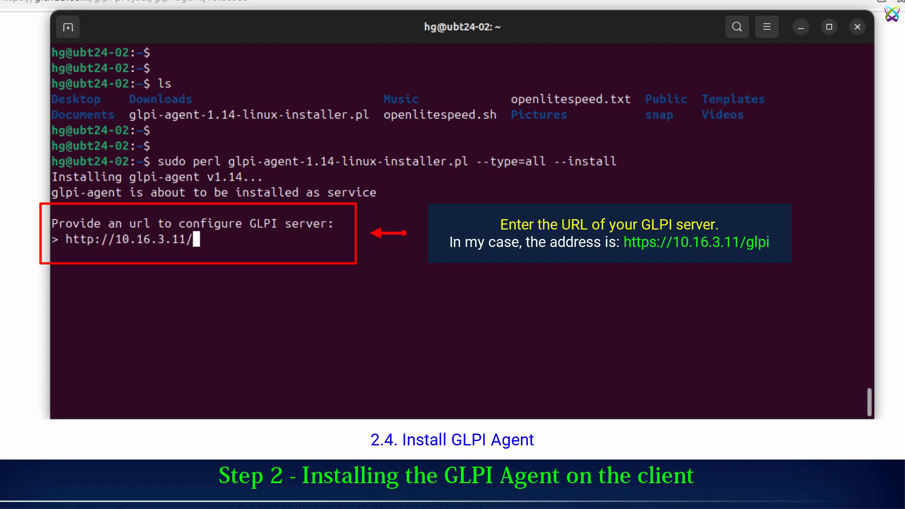
type("glpi")
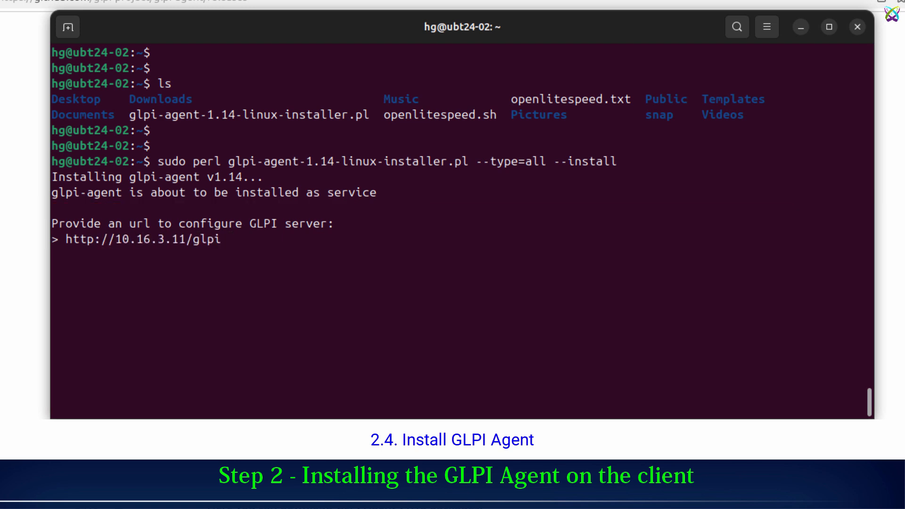
key("Return")
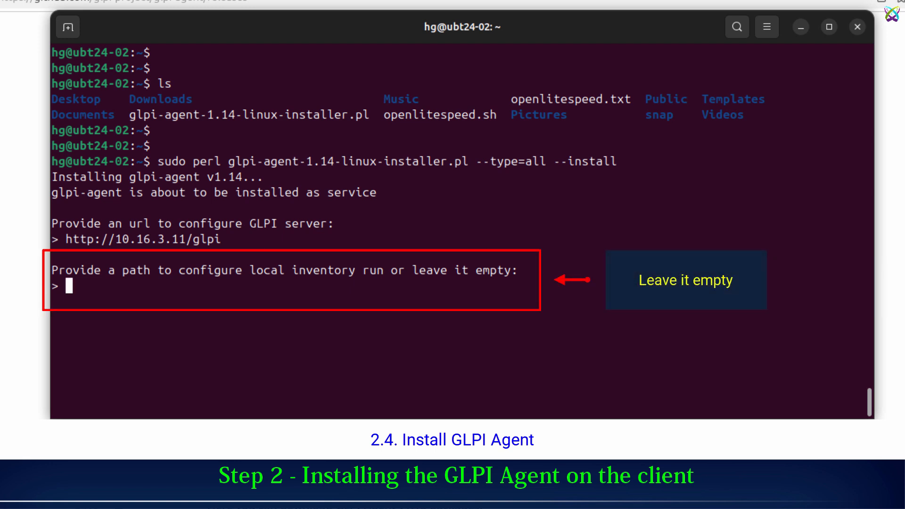
key("Return")
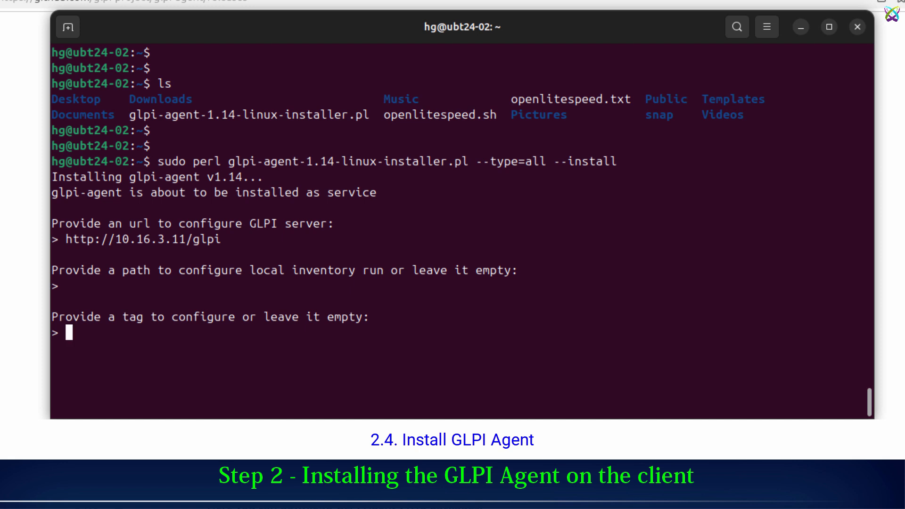
type("ubt")
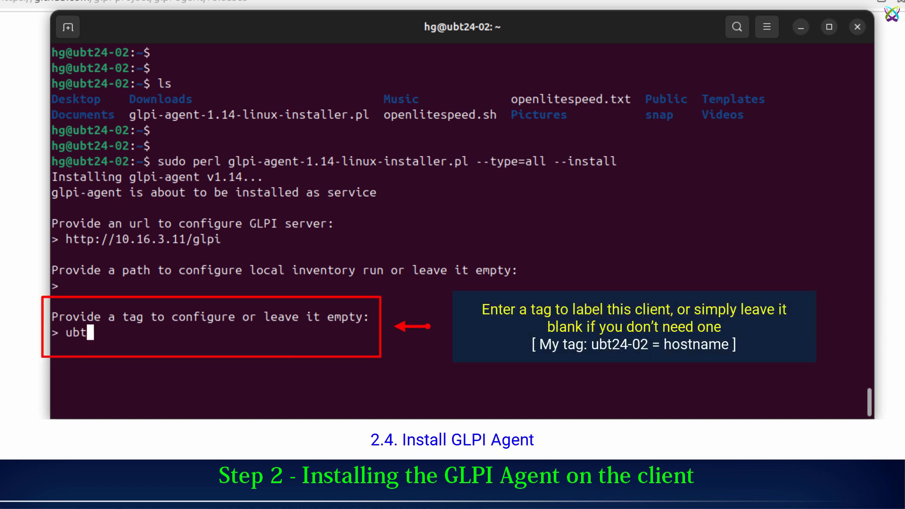
type("24-")
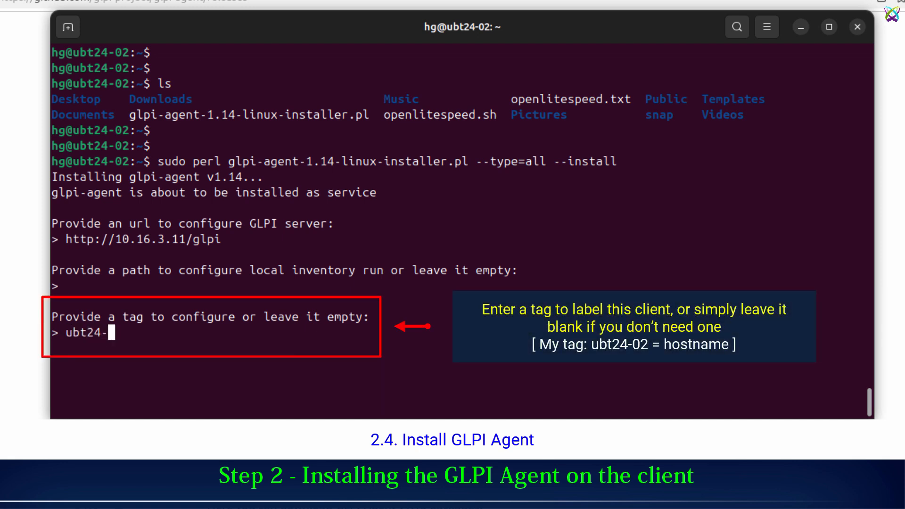
type("02")
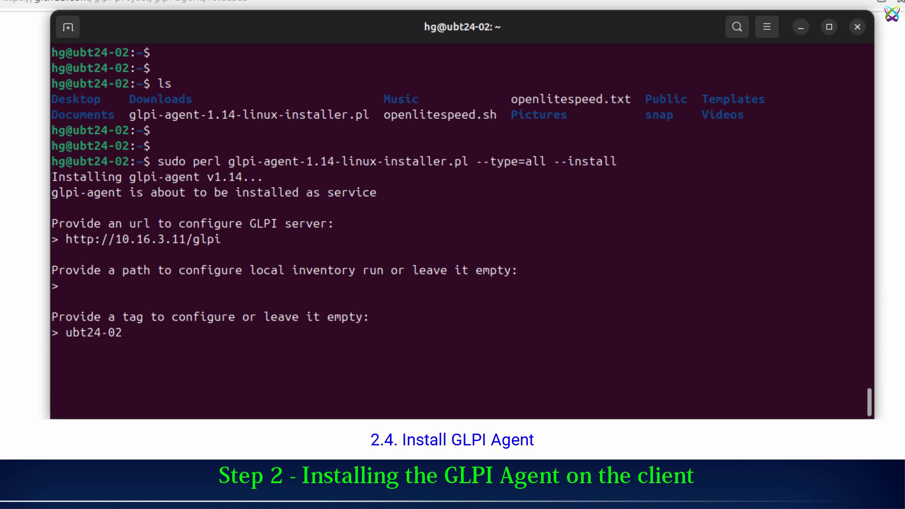
key("Return")
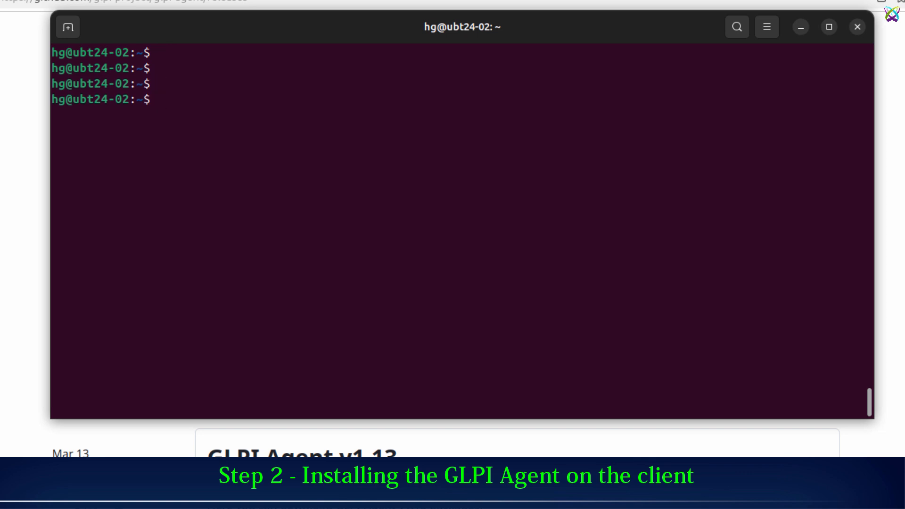
Run sudo systemctl status glpi-agent to check the agent service
type("sudo systemctl status")
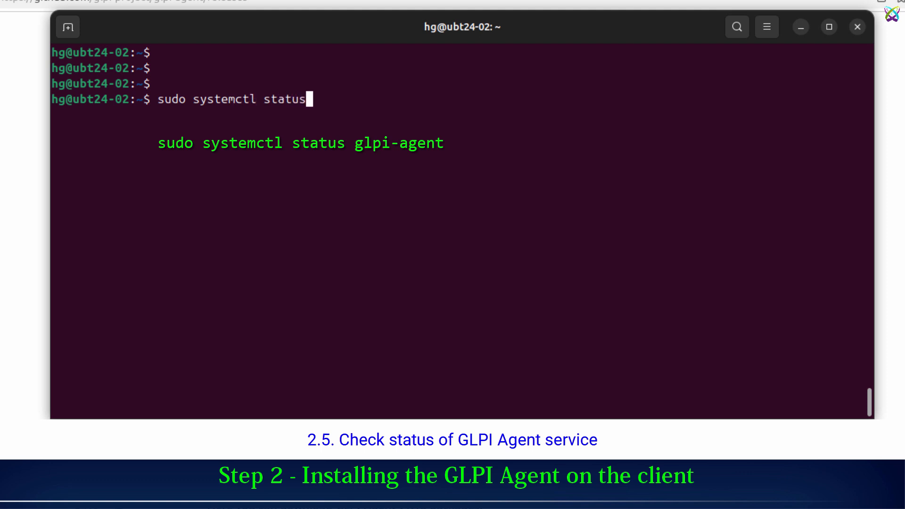
type("glpi-a")
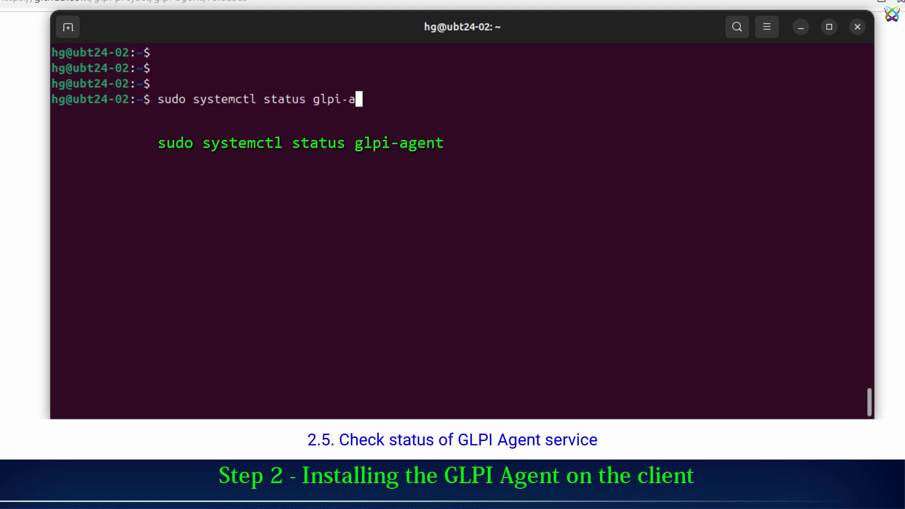
type("gent")
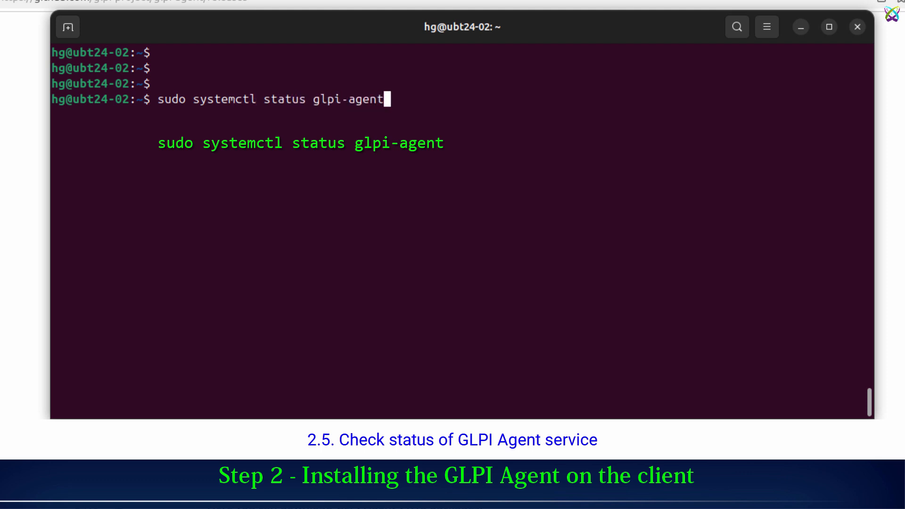
key("Return")
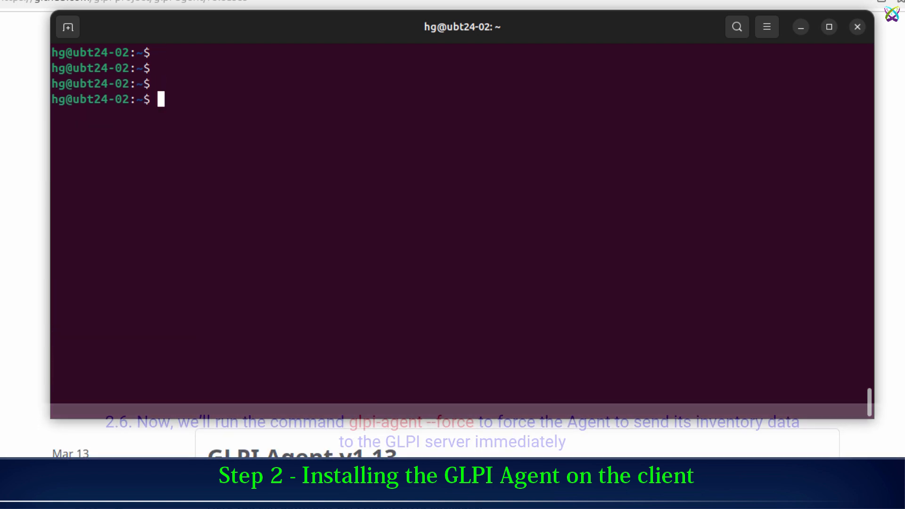
Run sudo glpi-agent --force to send ubt24-02's inventory to the server
type("s")
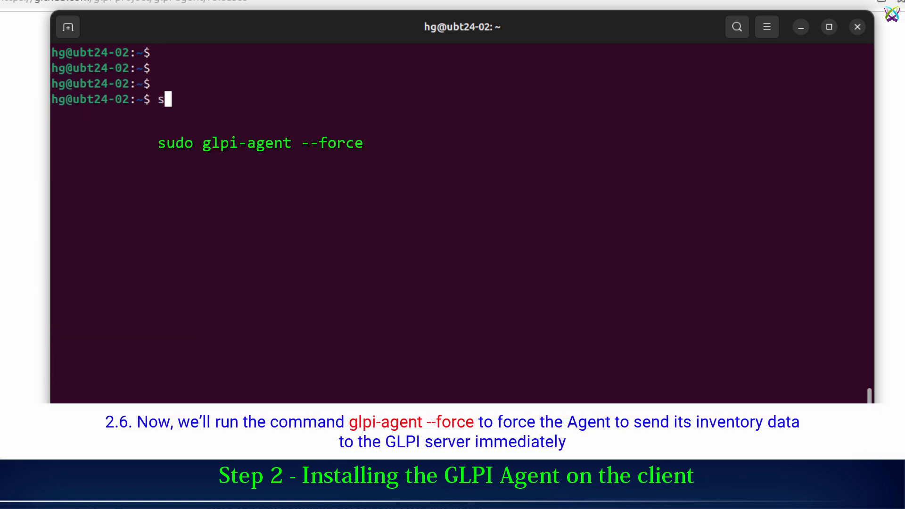
type("udo glpi")
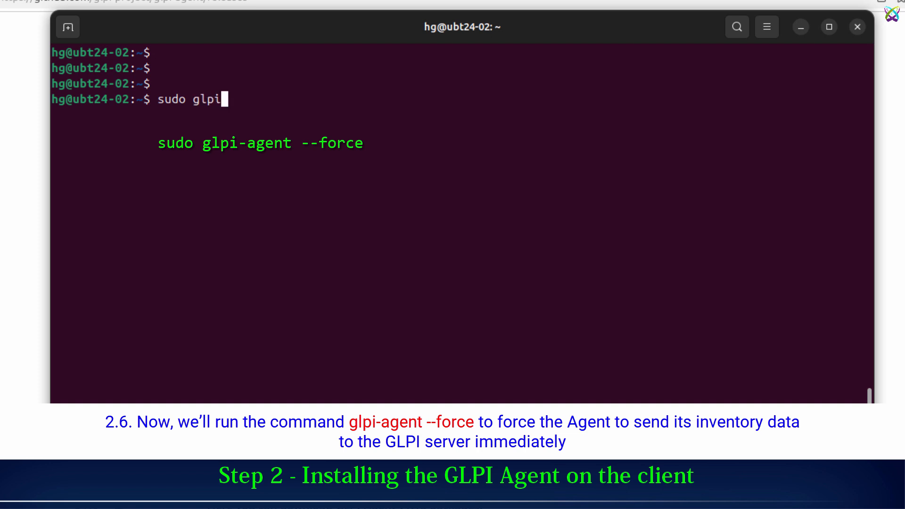
type("-agent --f")
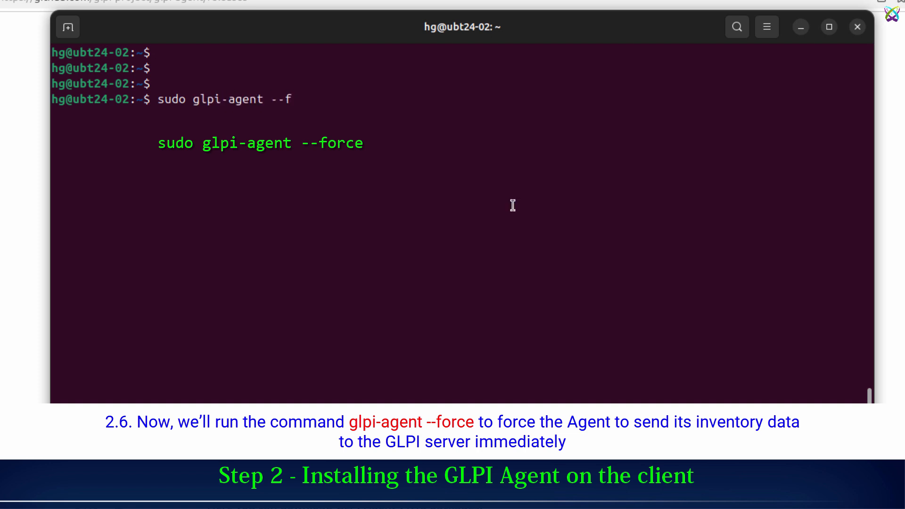
type("orce")
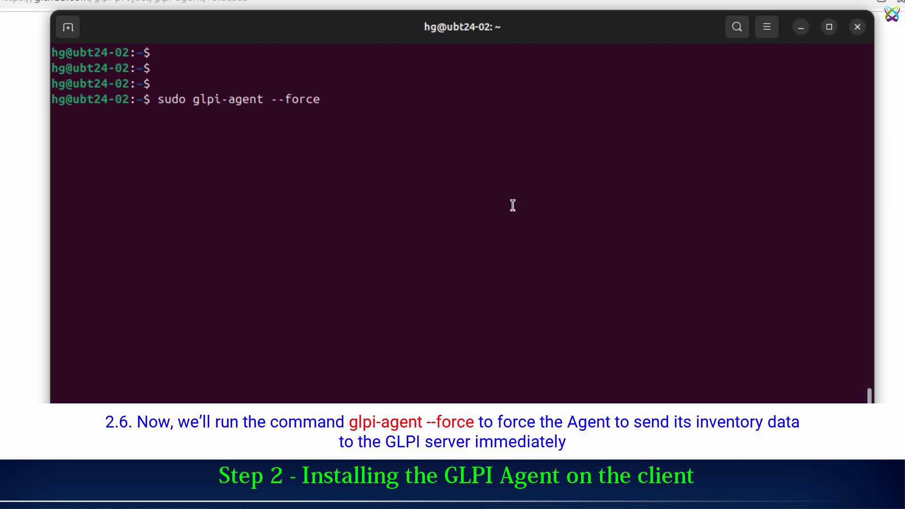
key("Return")
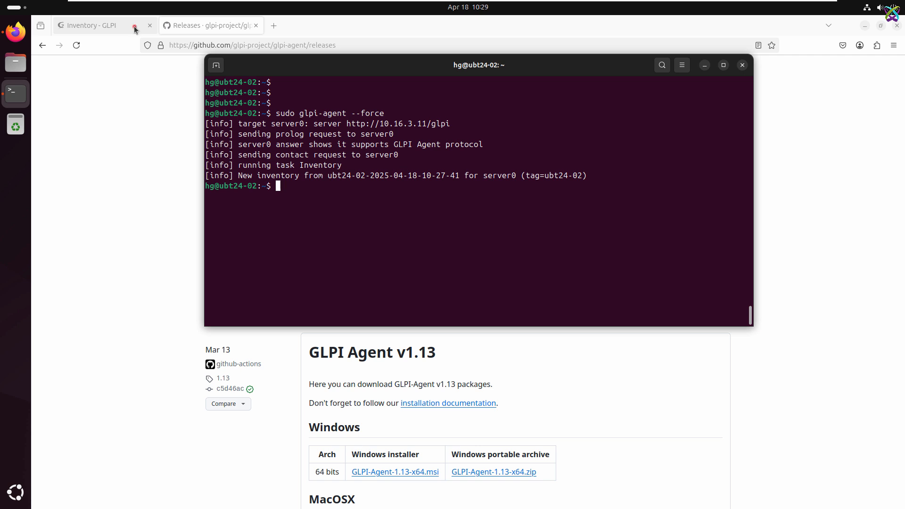
Return to the GLPI home dashboard and open the Computers tile showing 2 computers
left_click(90, 25)
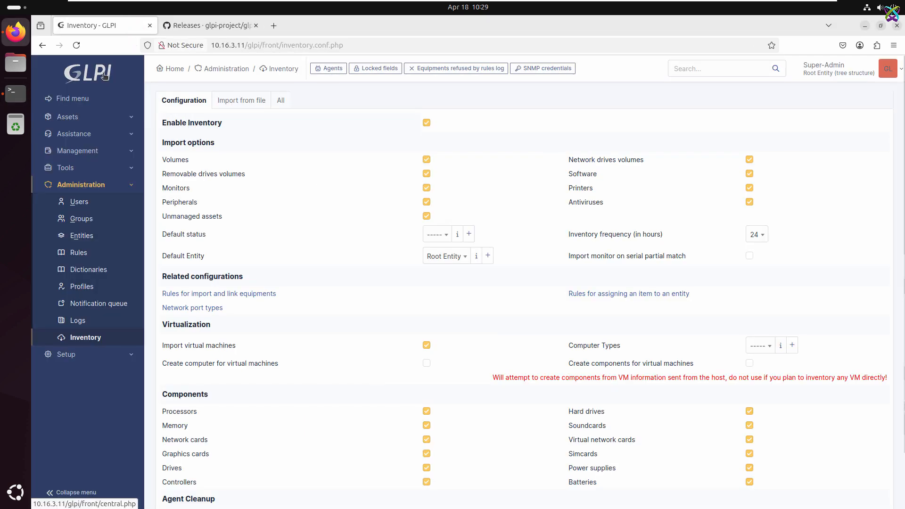
mouse_move(103, 73)
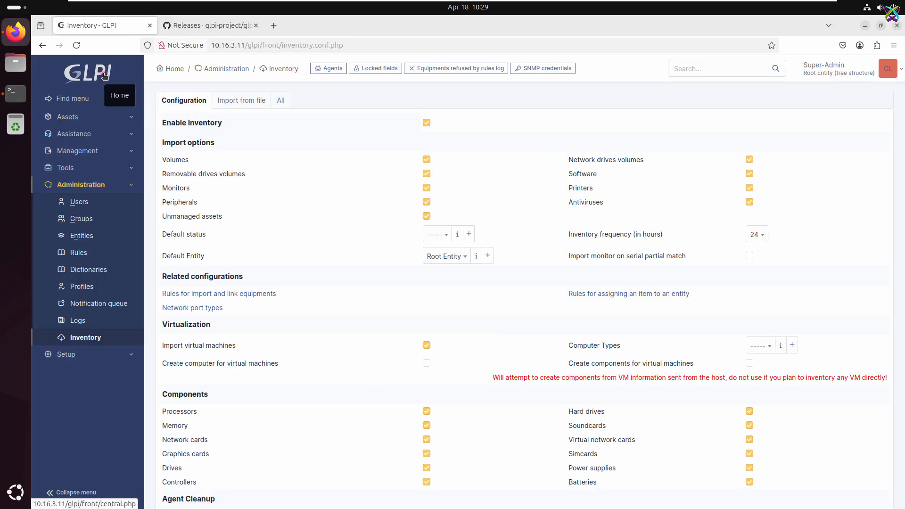
left_click(170, 68)
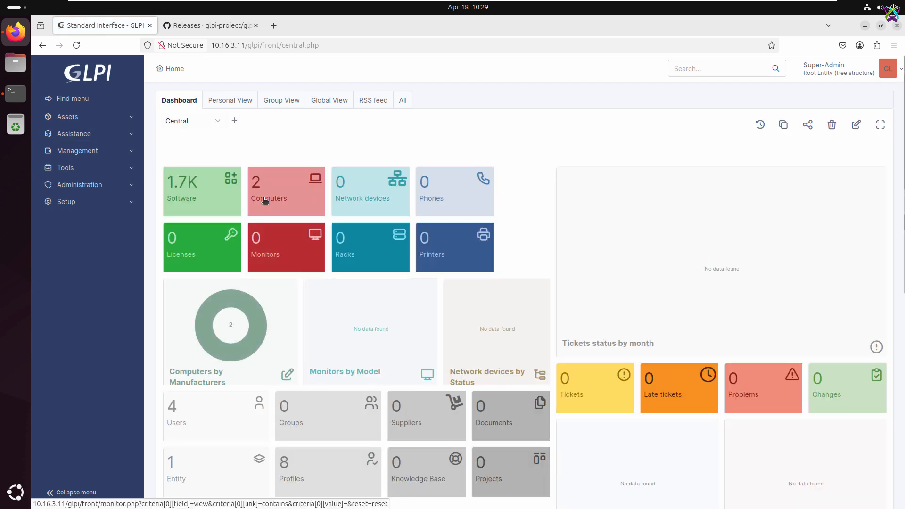
left_click(285, 191)
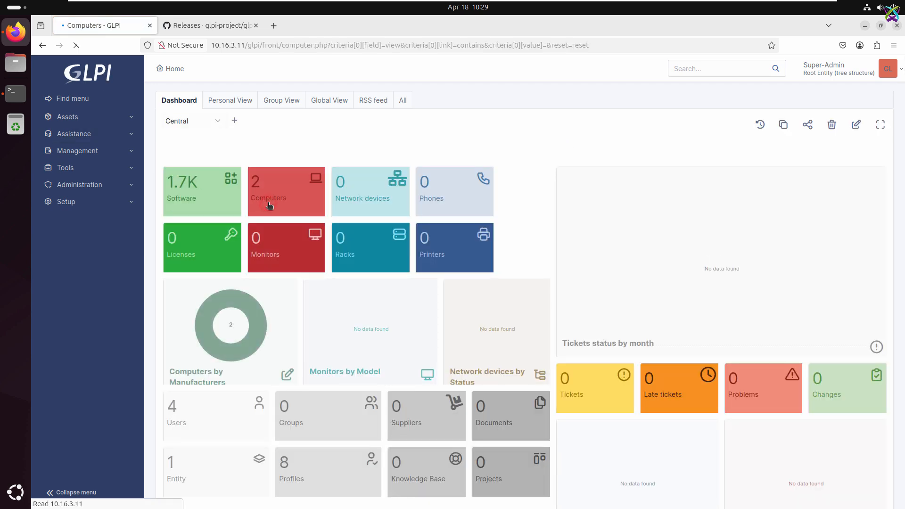
Open the Computers asset list and select the ubt24-02 computer record
left_click(285, 191)
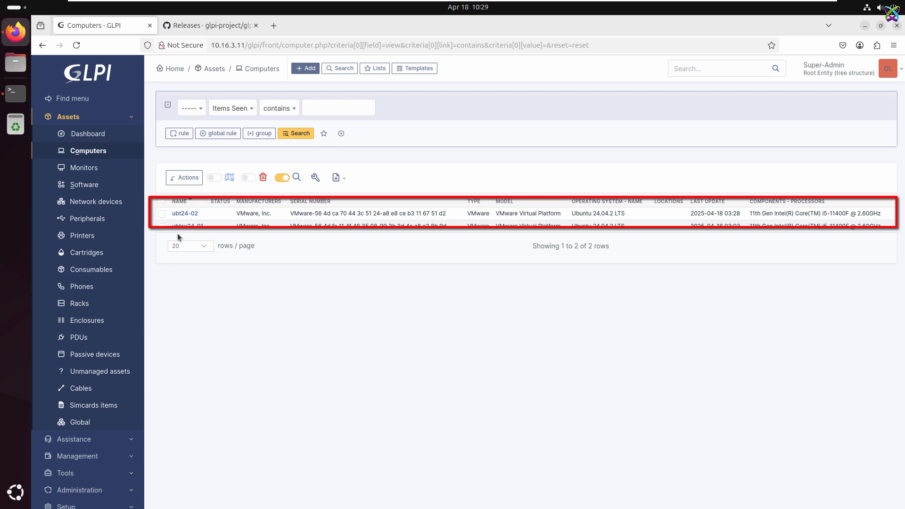
mouse_move(184, 213)
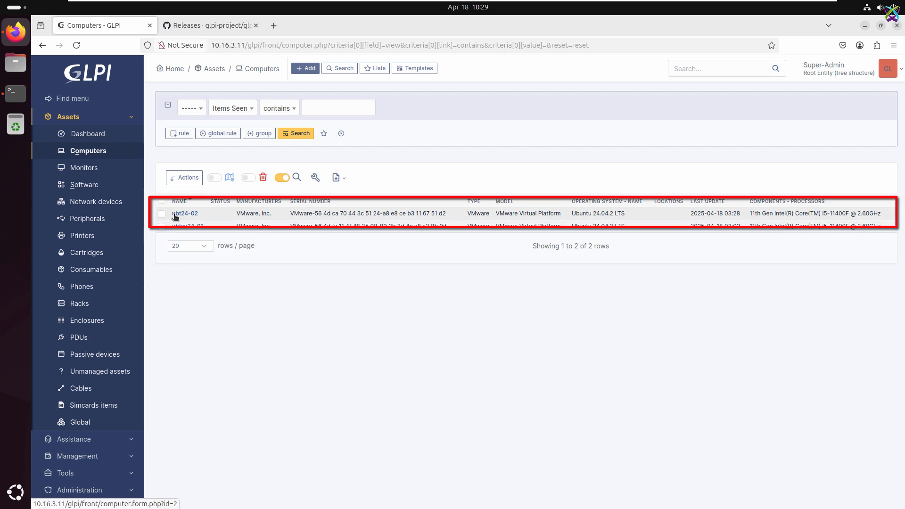
mouse_move(182, 218)
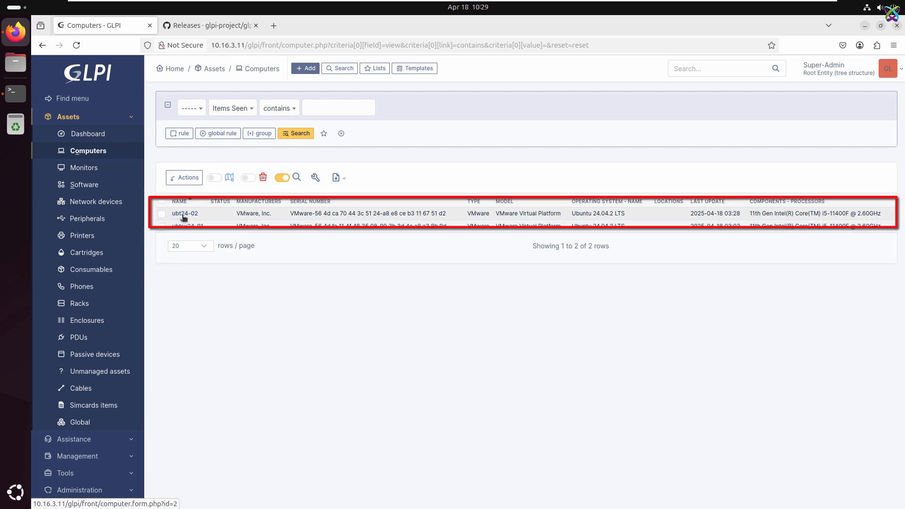
left_click(184, 213)
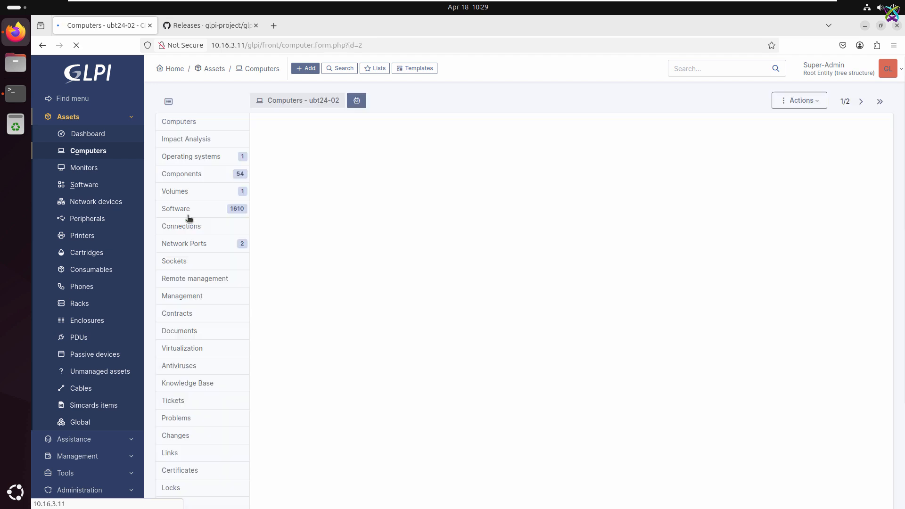